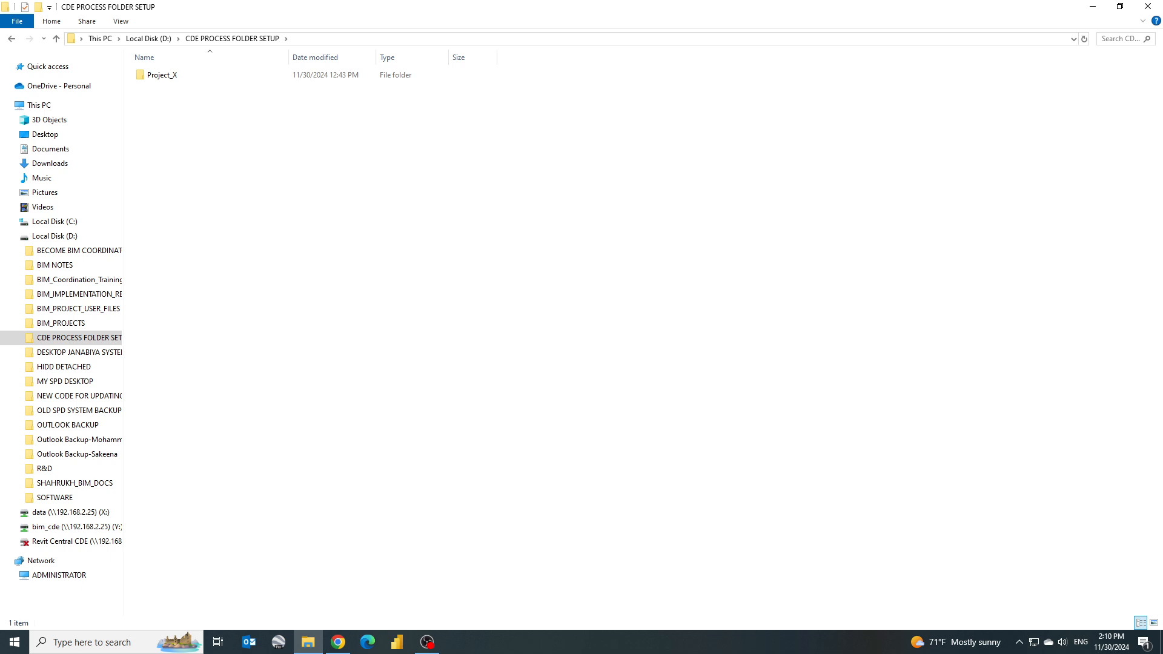
Browse Project_X > 01_WIP > 01_Architecture > Arch_File to reach Arch_Central_Model.rvt
click(161, 76)
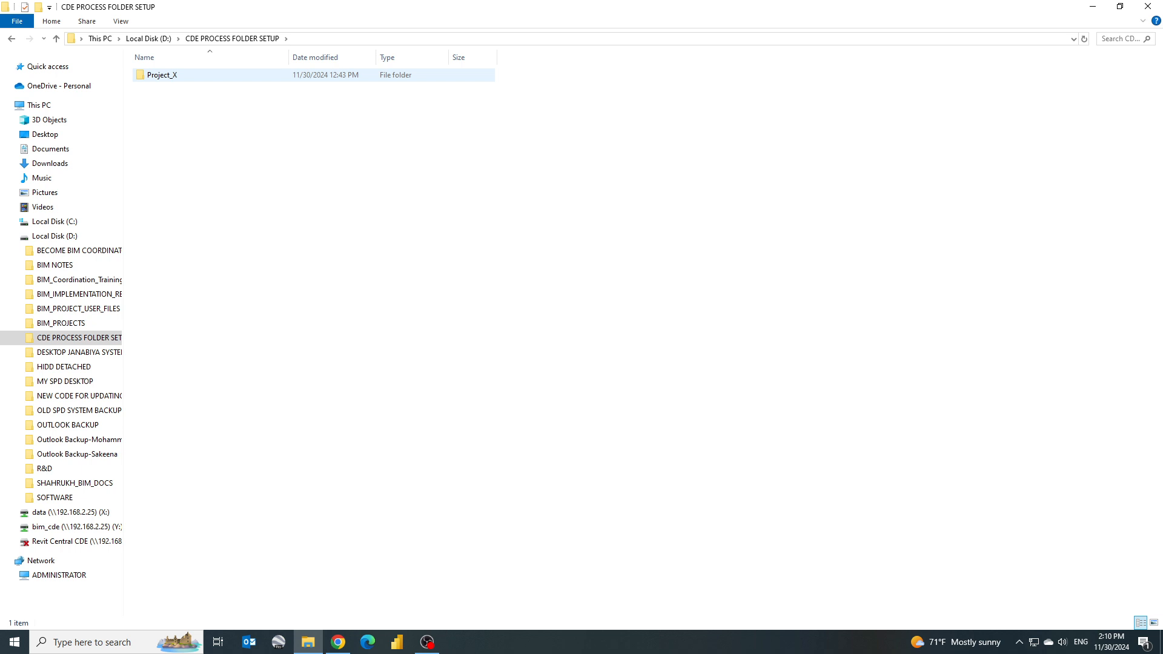
double_click(161, 75)
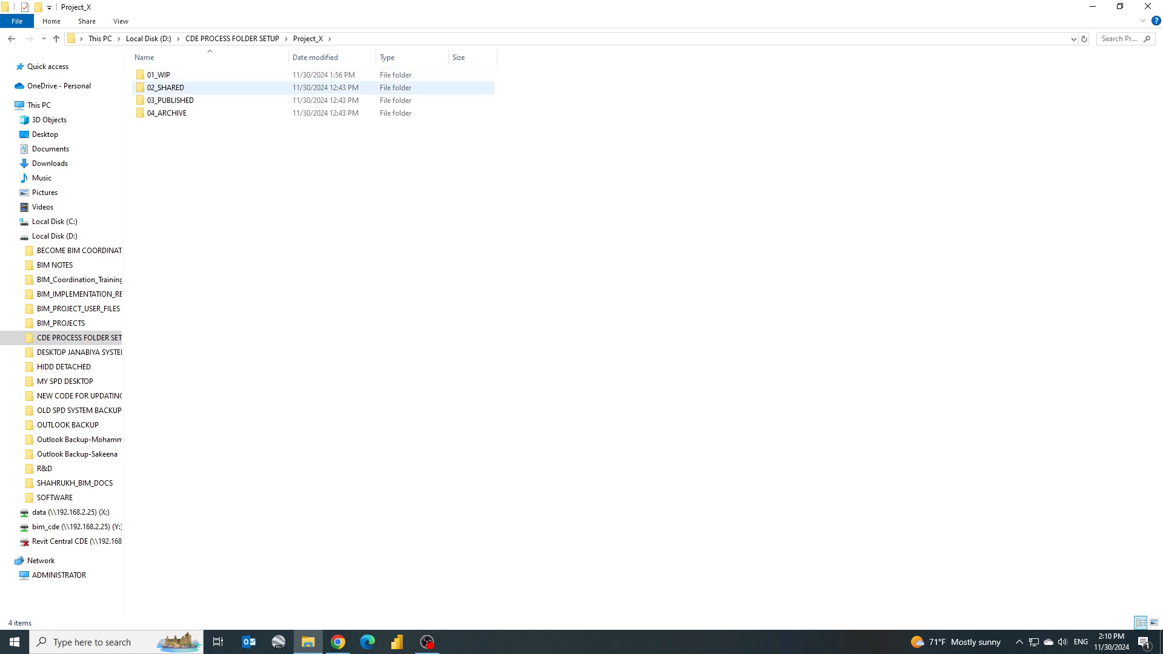
mouse_move(169, 88)
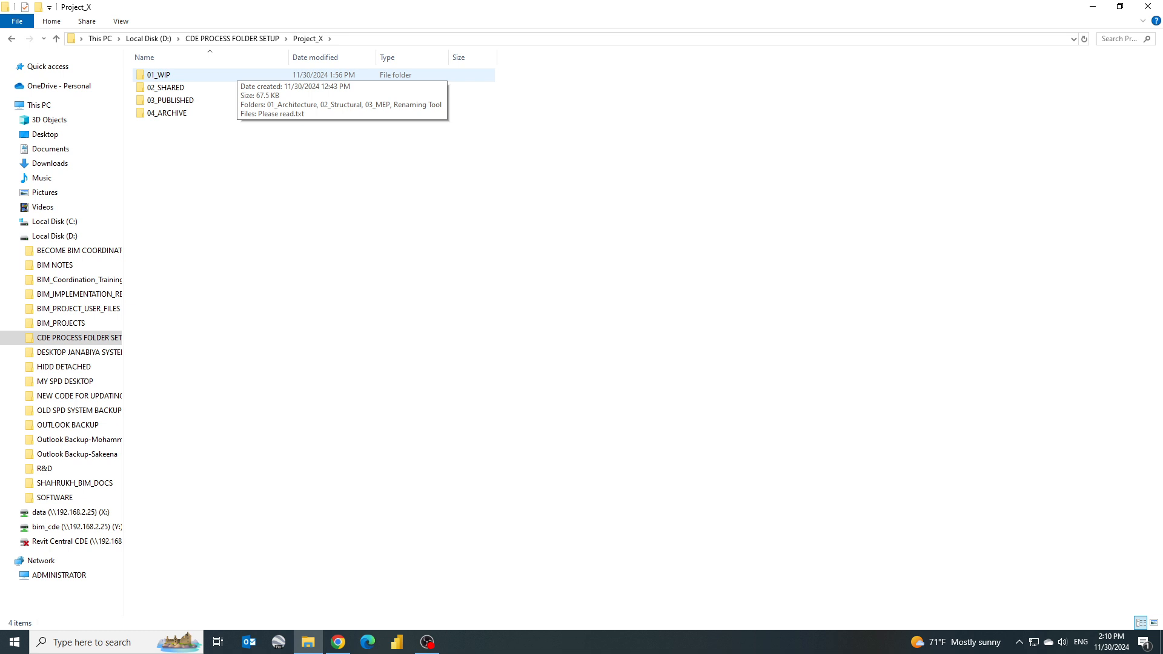
double_click(160, 75)
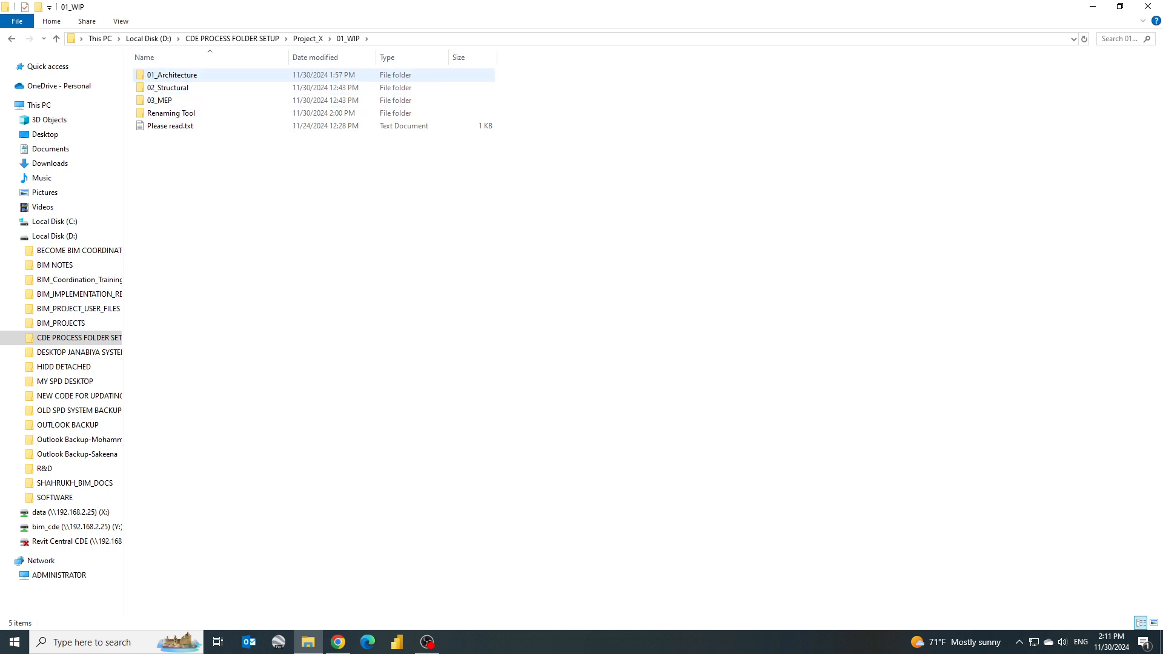
double_click(170, 74)
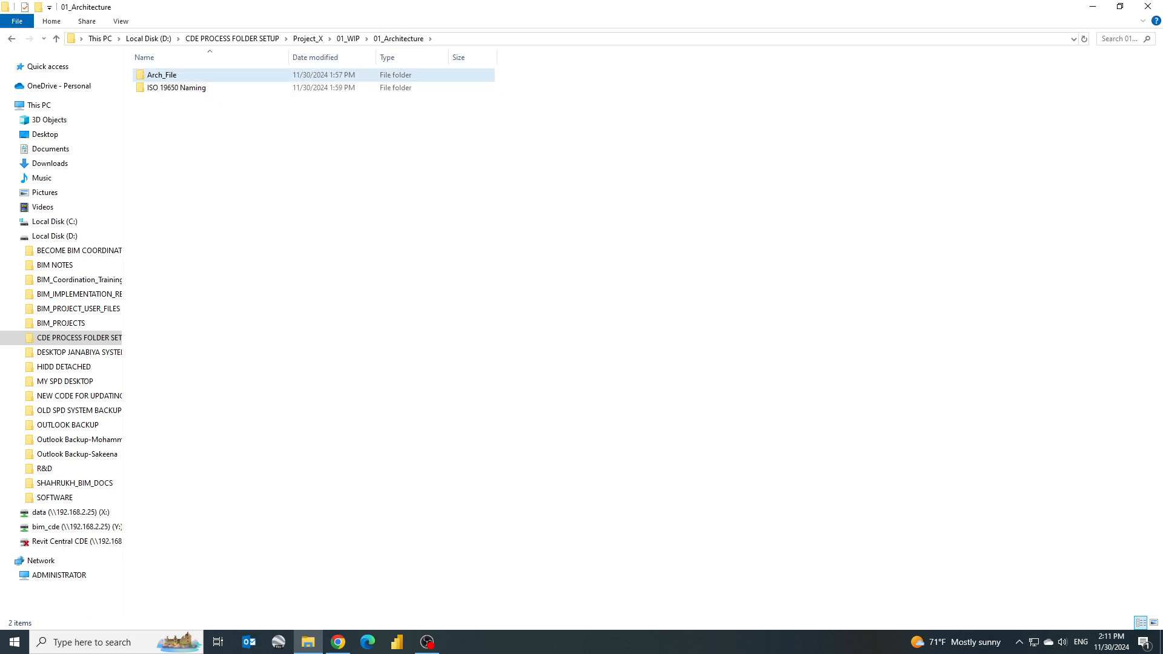
double_click(161, 74)
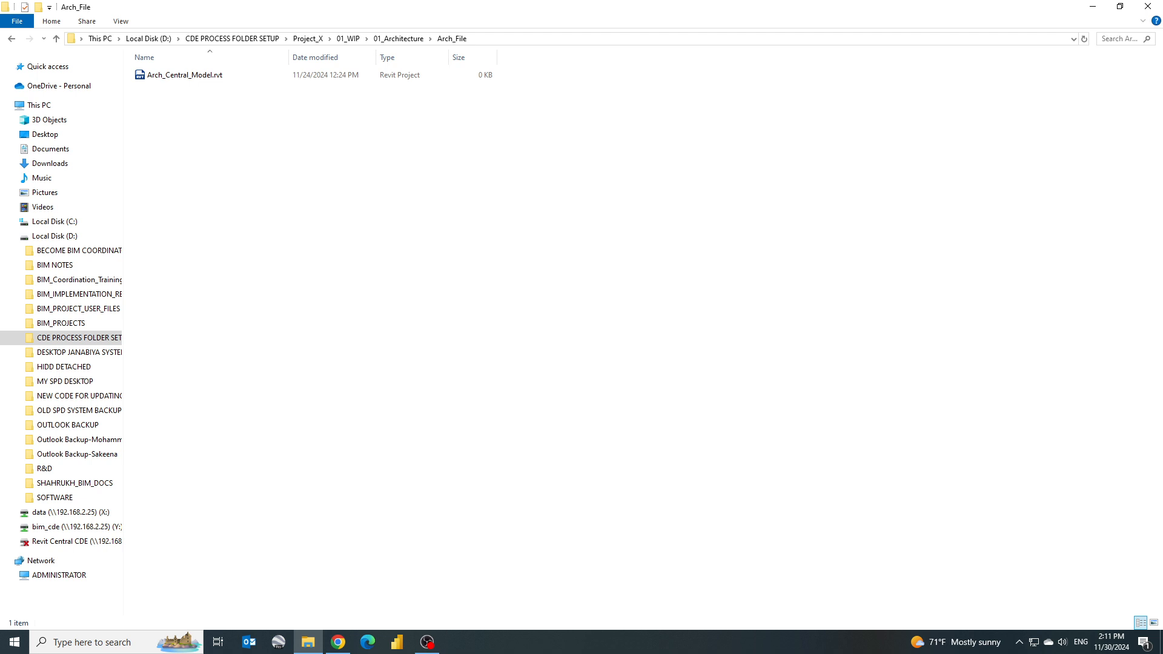
mouse_move(181, 76)
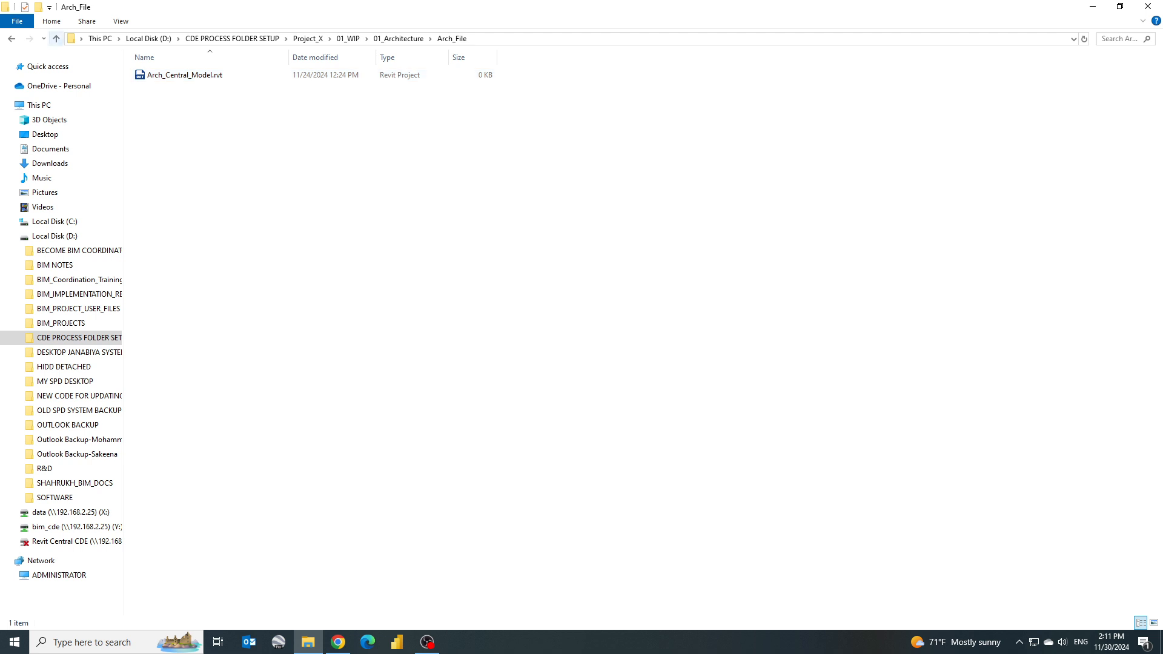
Go back to 01_WIP and open the 'With Status Code and Revisions' .xlsm in Renaming Tool
click(349, 38)
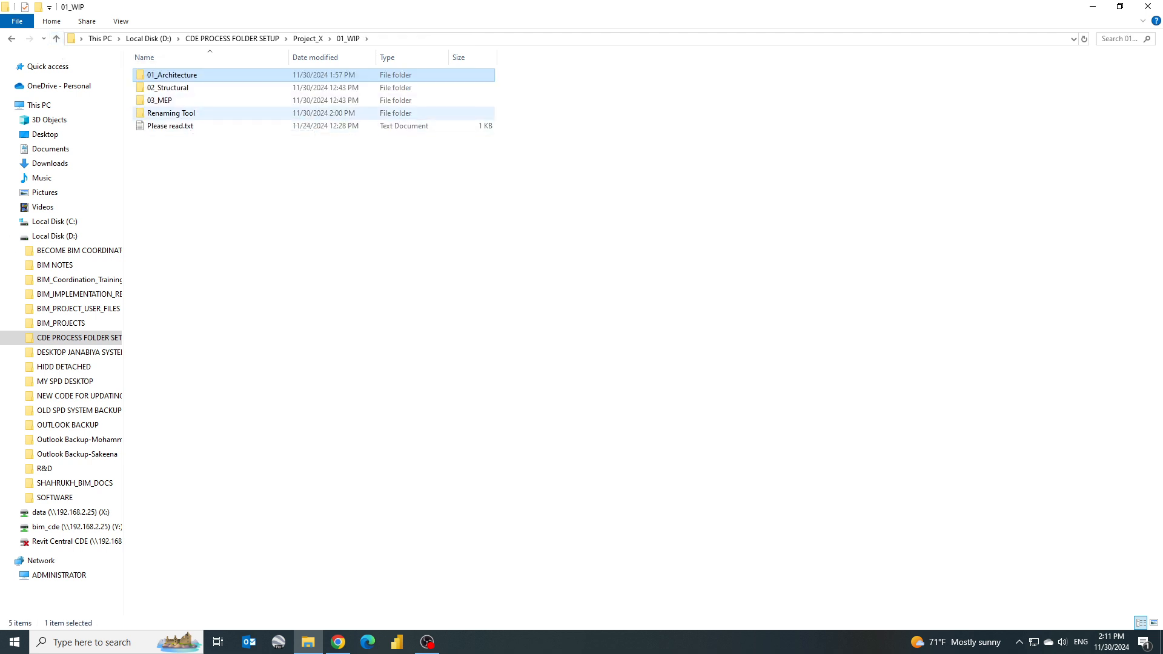
double_click(172, 112)
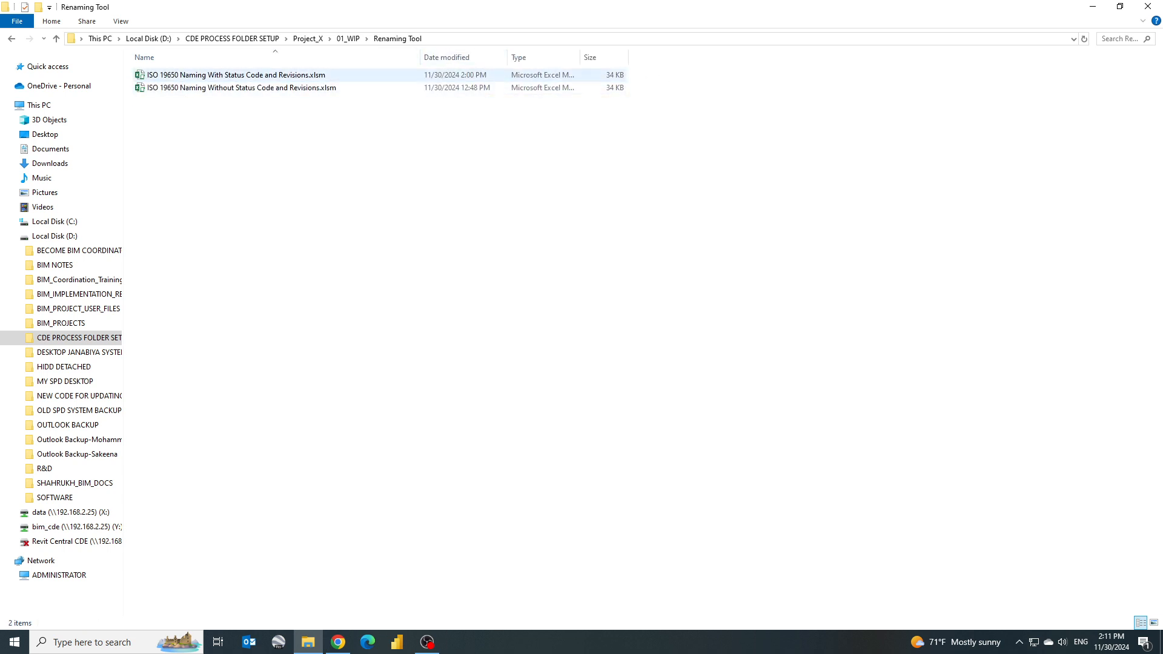
click(236, 87)
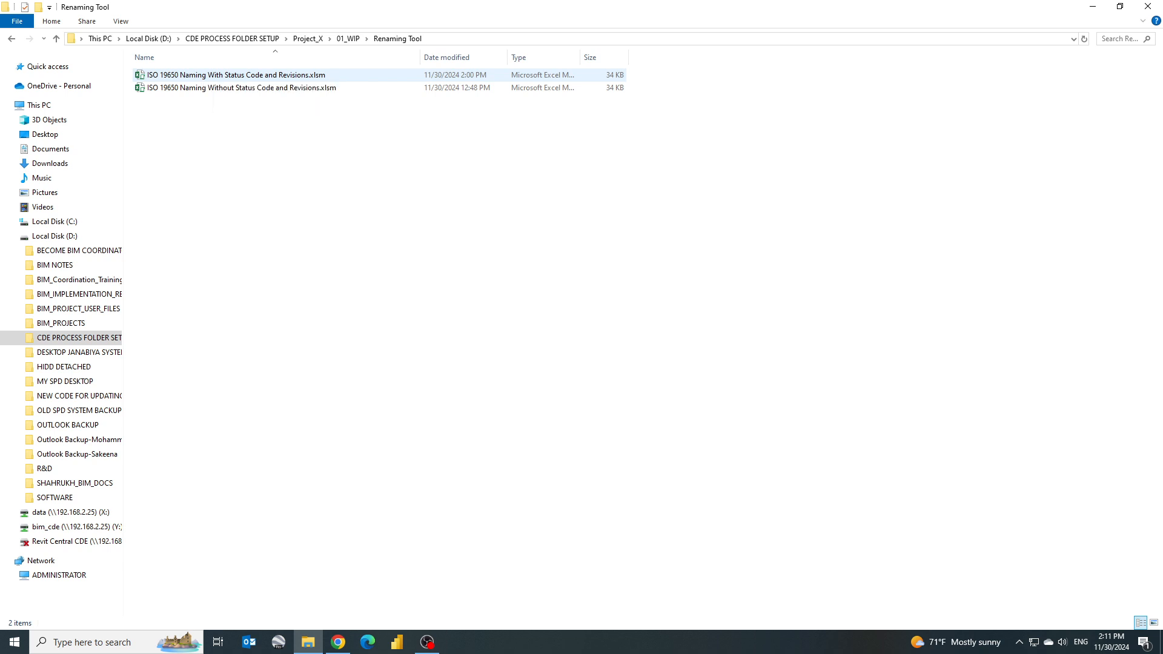
double_click(235, 74)
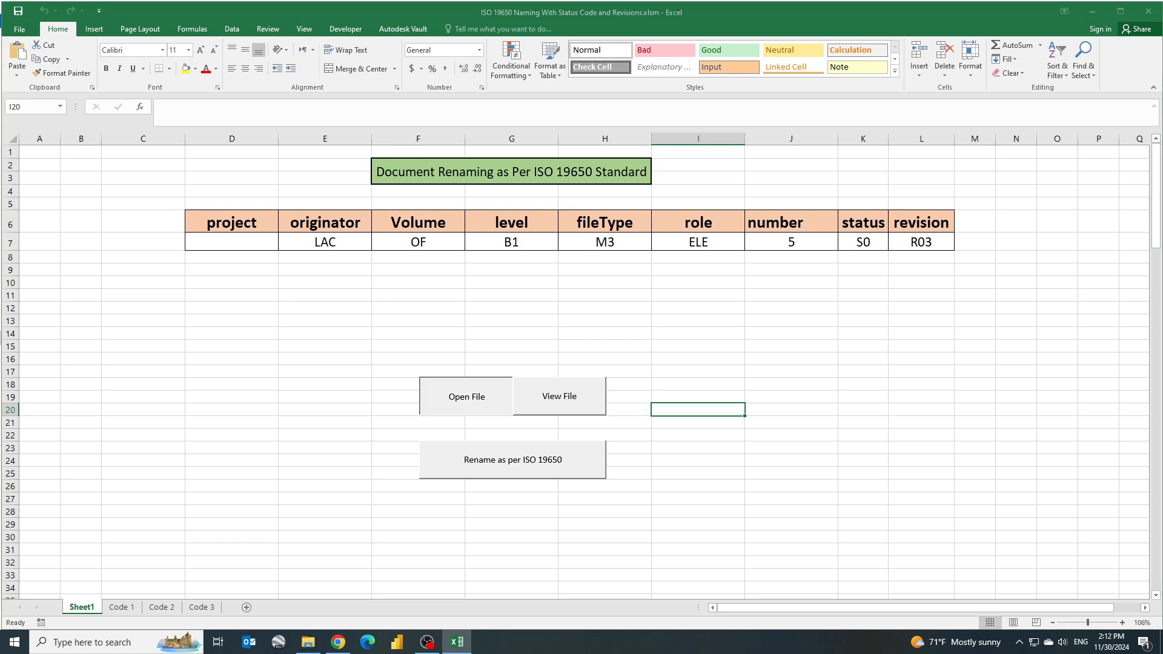
Pick Arch_Central_Model.rvt from Project_X's Arch_File folder as the file to rename
click(466, 396)
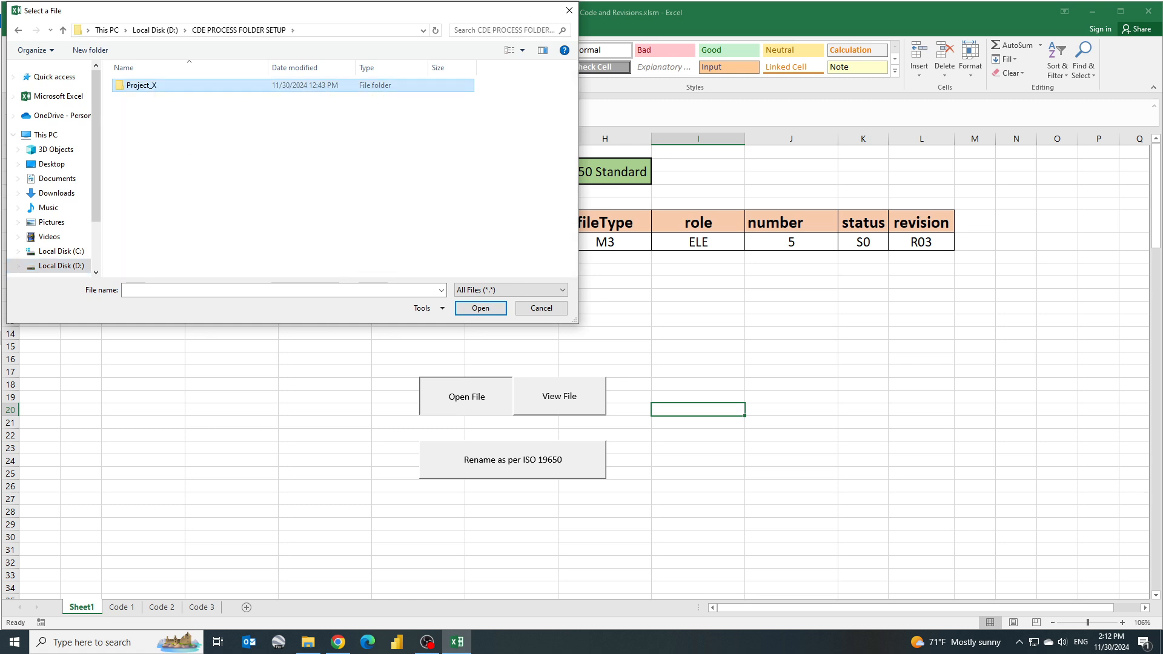
double_click(141, 85)
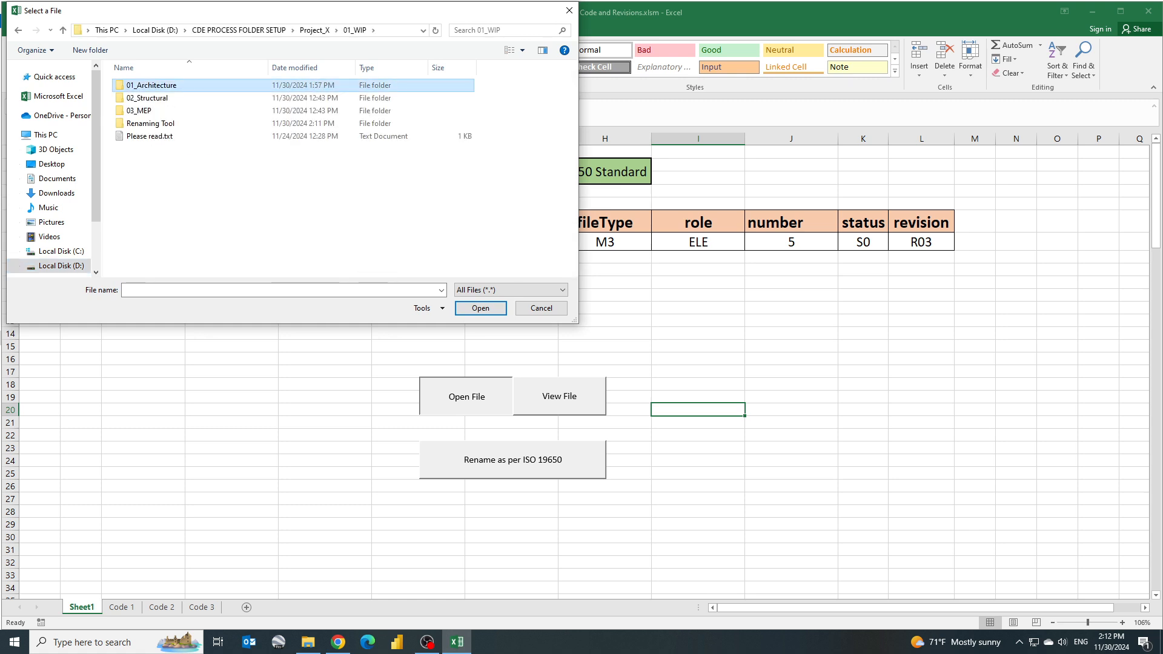
double_click(149, 85)
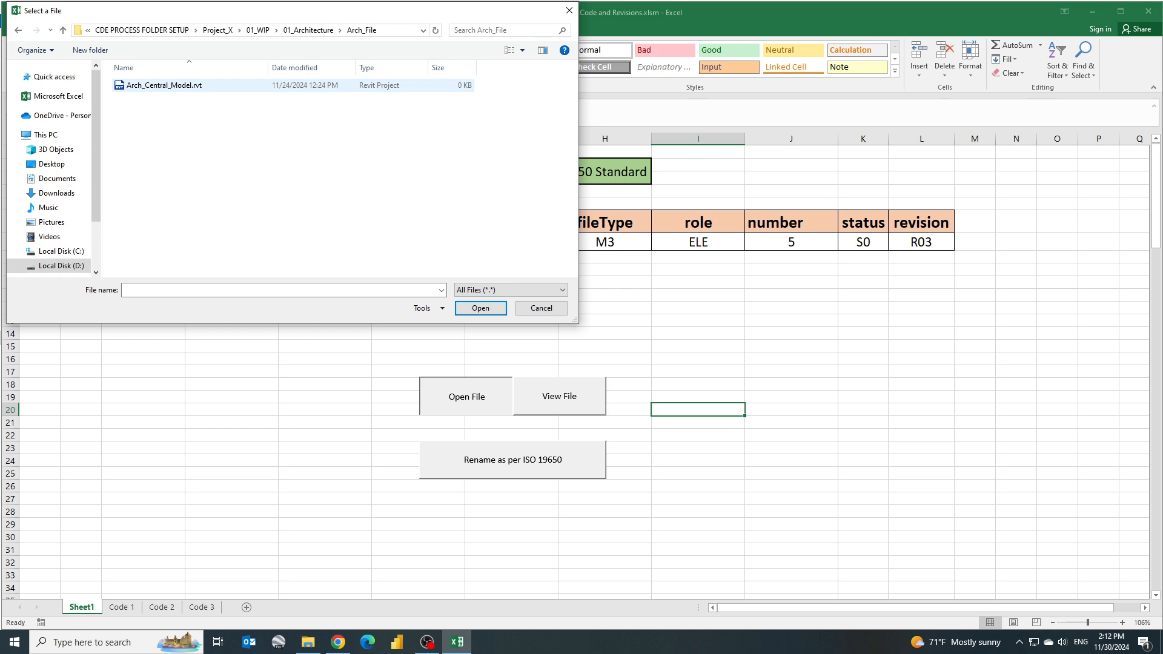
mouse_move(158, 85)
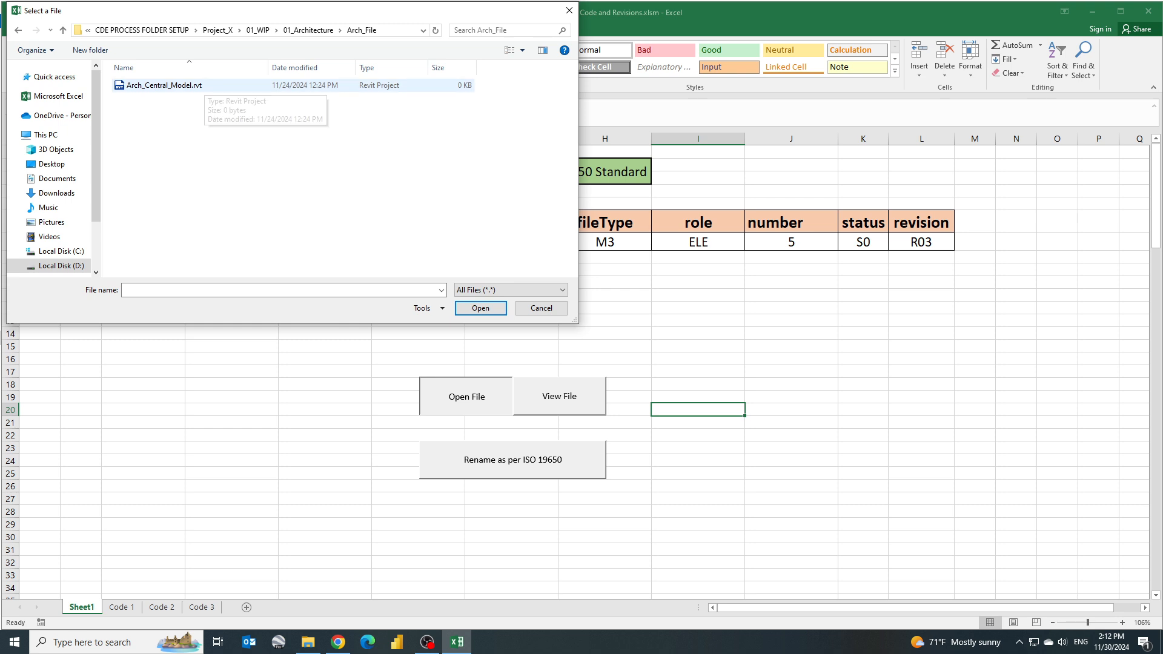
click(160, 86)
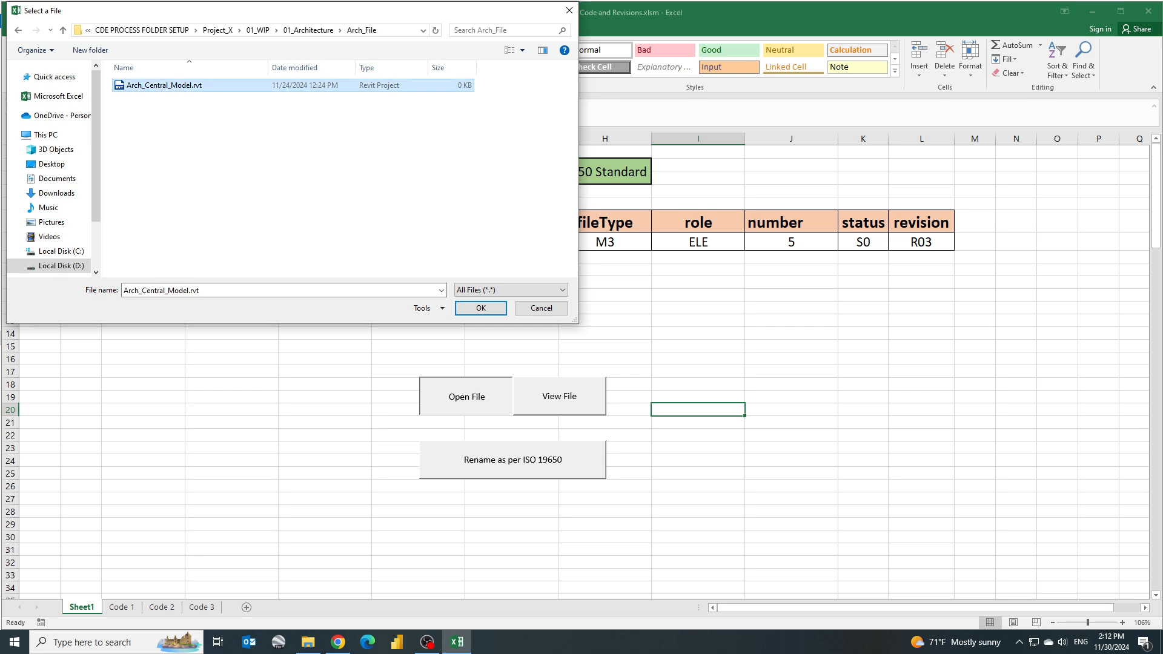
click(480, 307)
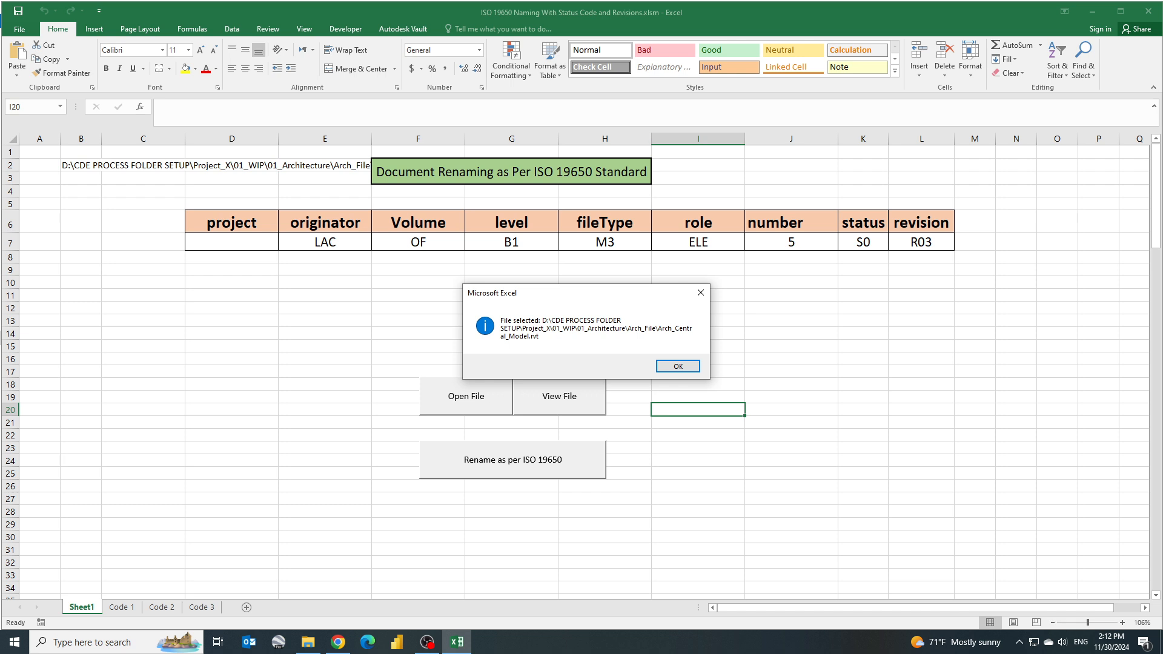
click(677, 366)
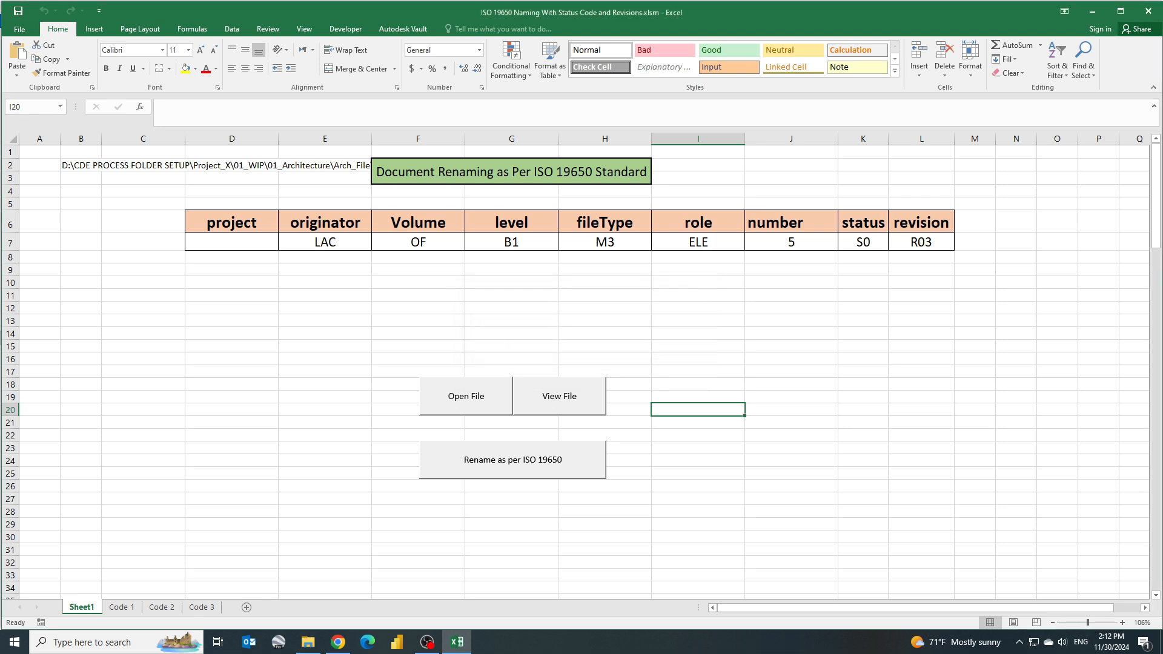
Fill the naming row with PRJ, MIC, ZZ, GF, DR and ARC in D7 through I7
click(232, 242)
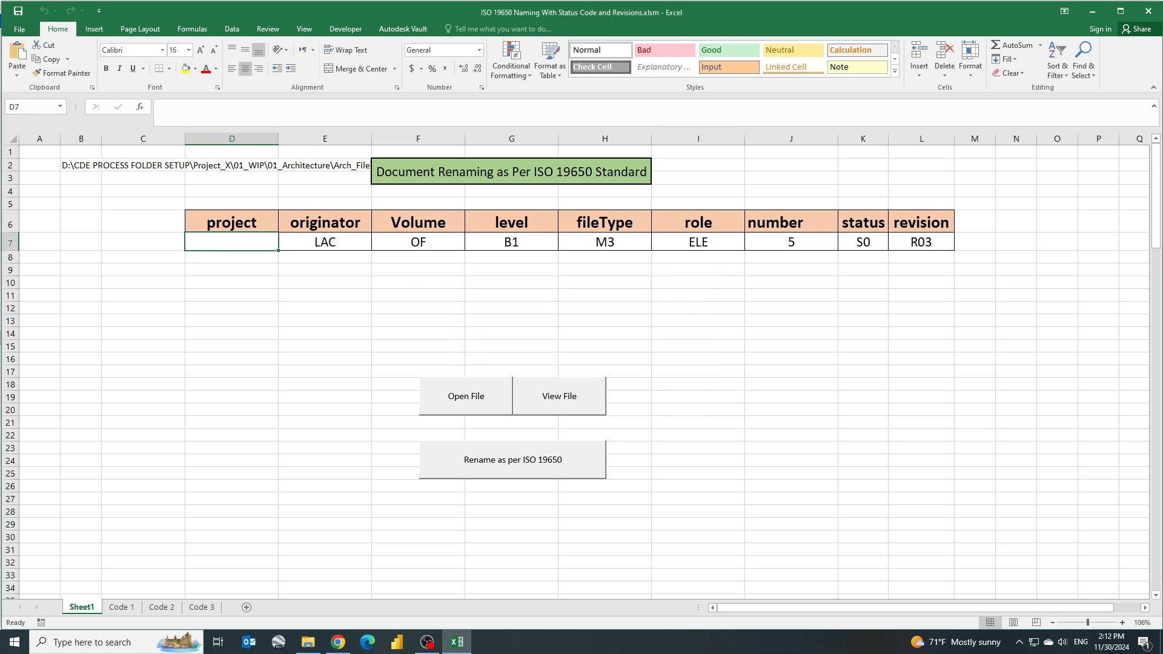
text(PRJ)
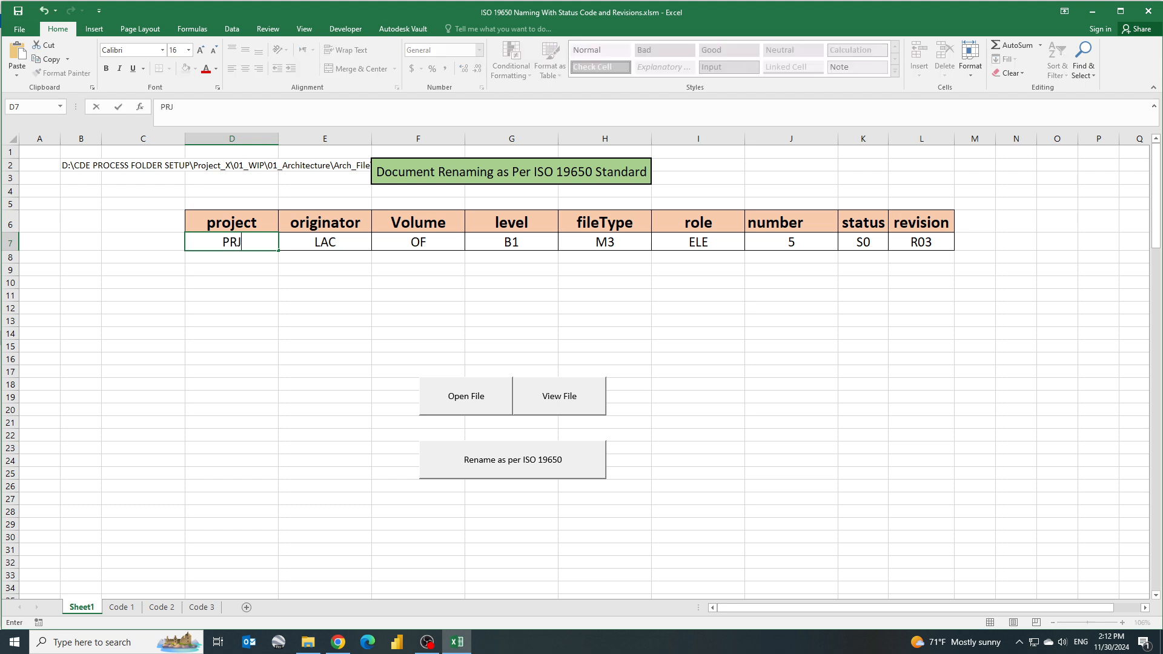
click(324, 242)
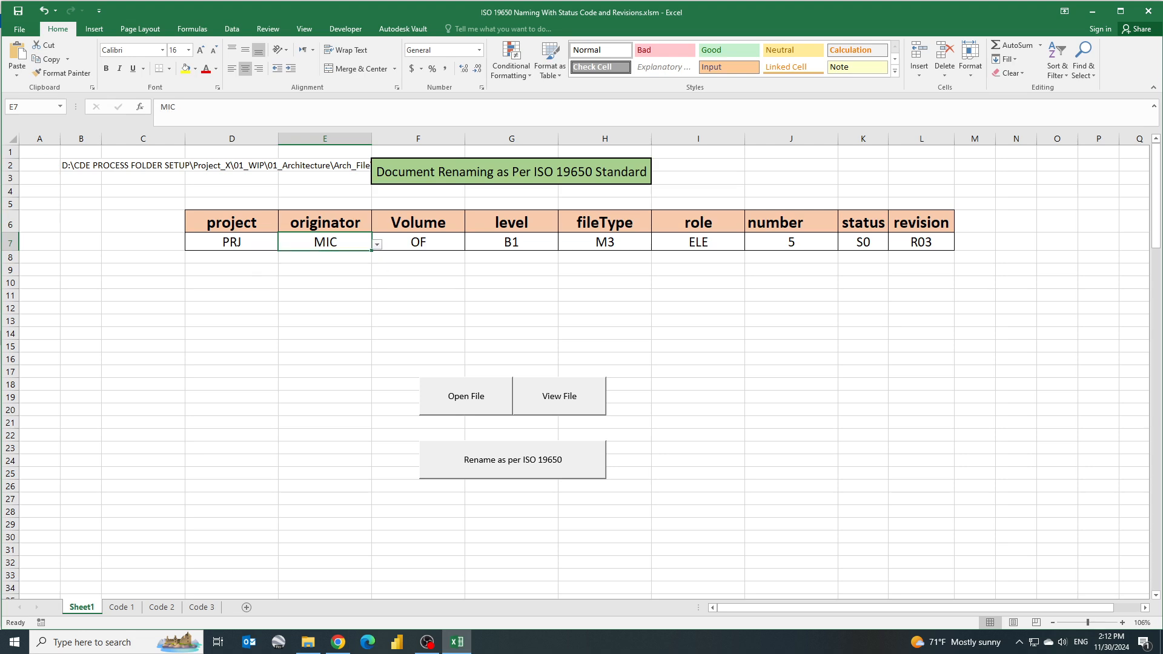
click(468, 241)
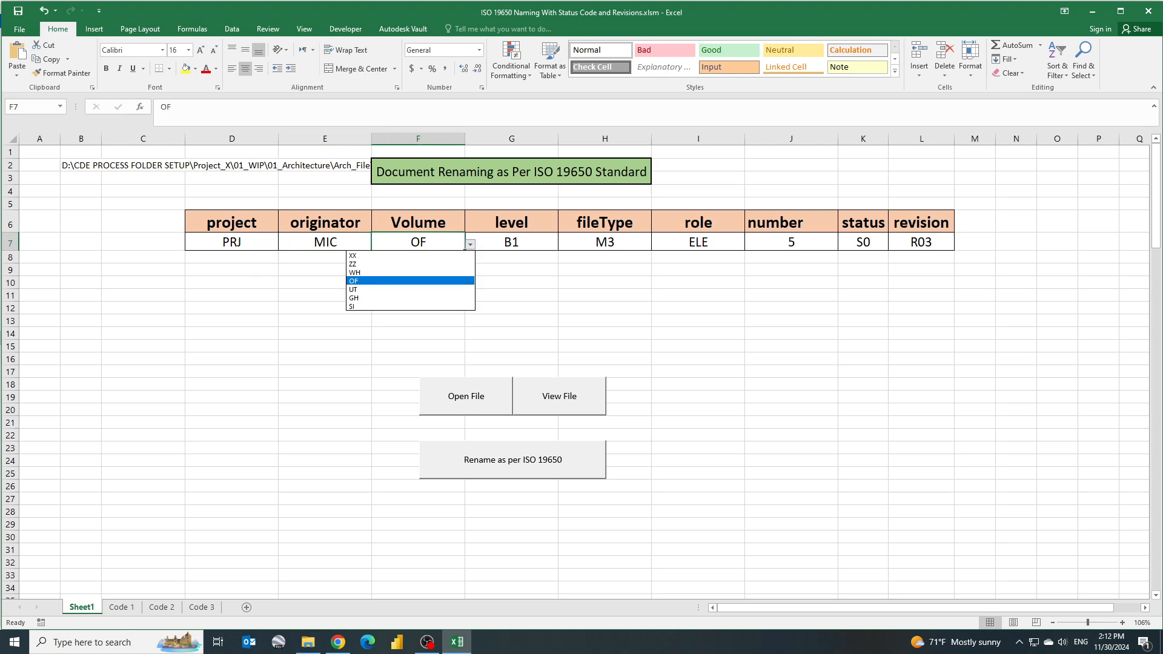
click(354, 264)
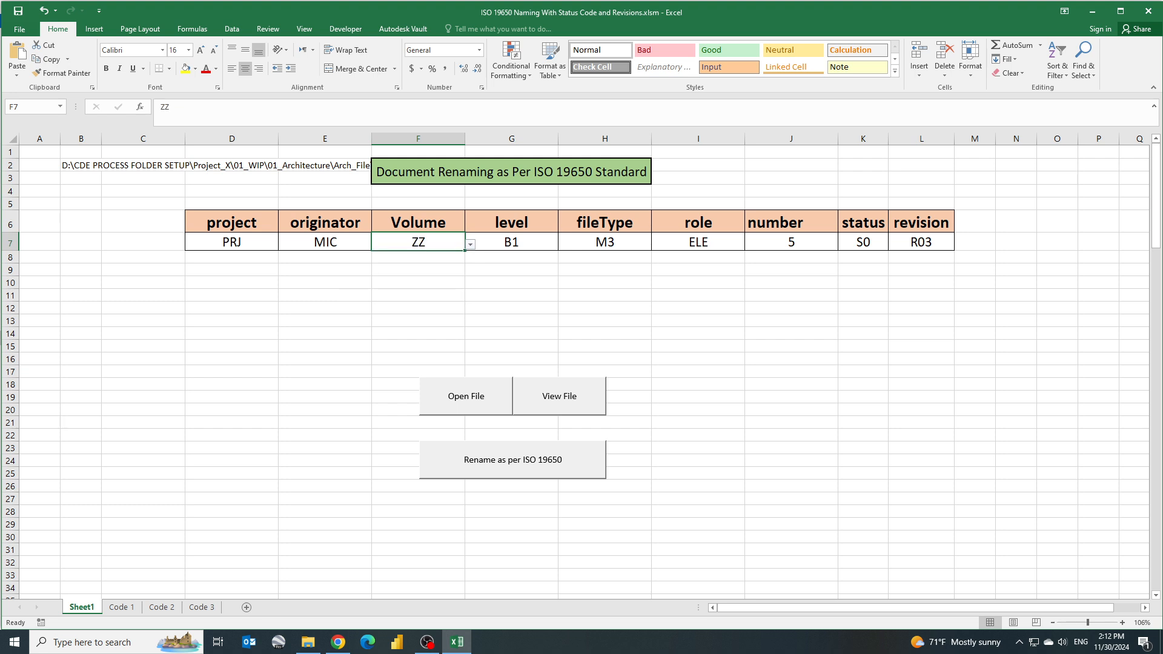
click(562, 242)
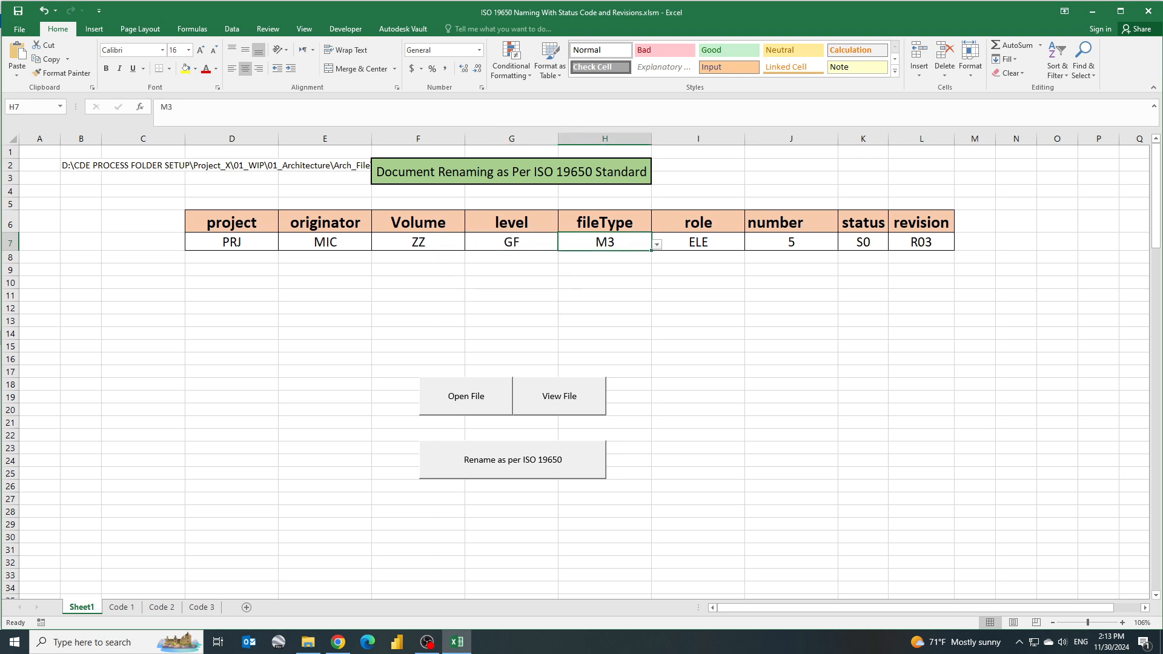
click(656, 243)
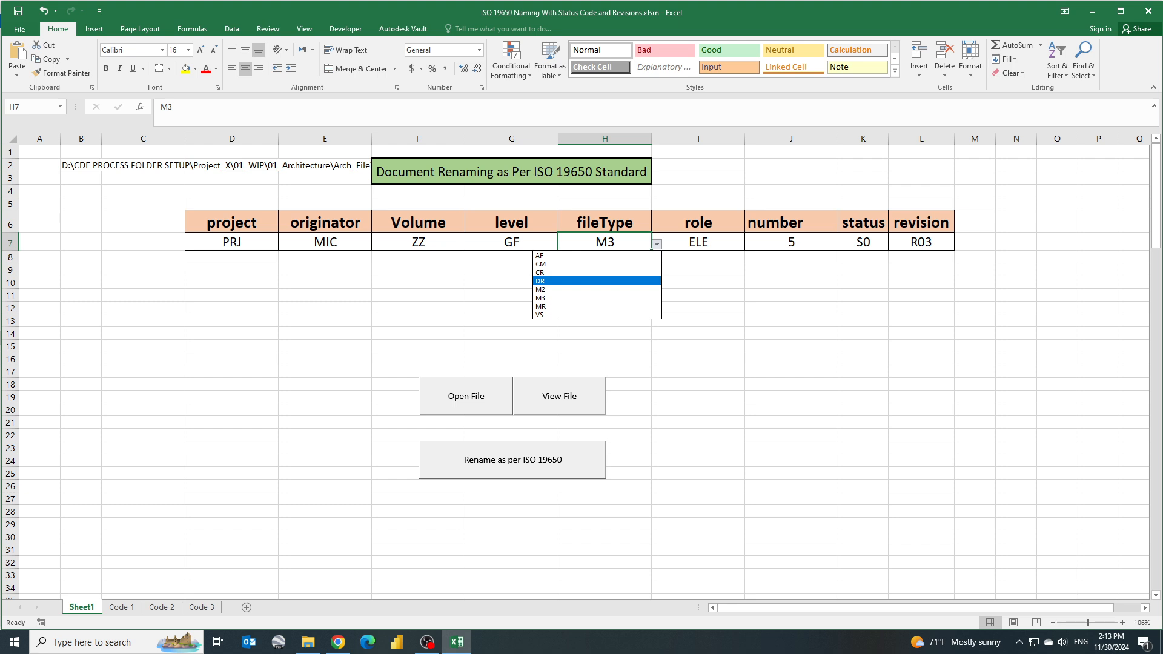
click(539, 281)
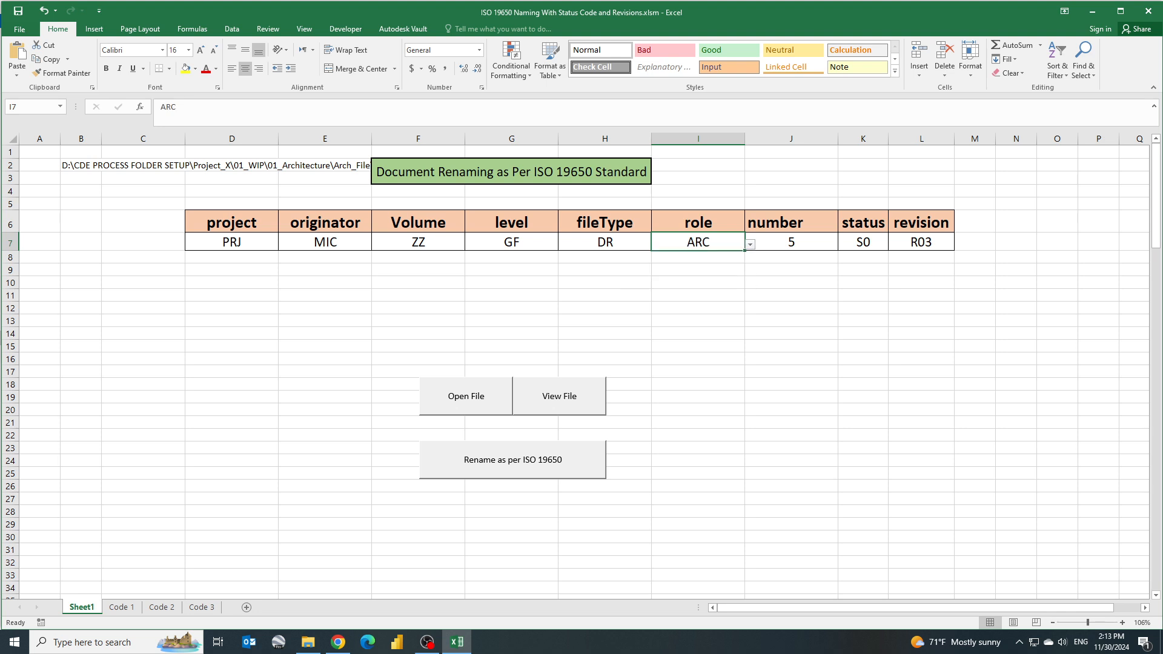
click(841, 242)
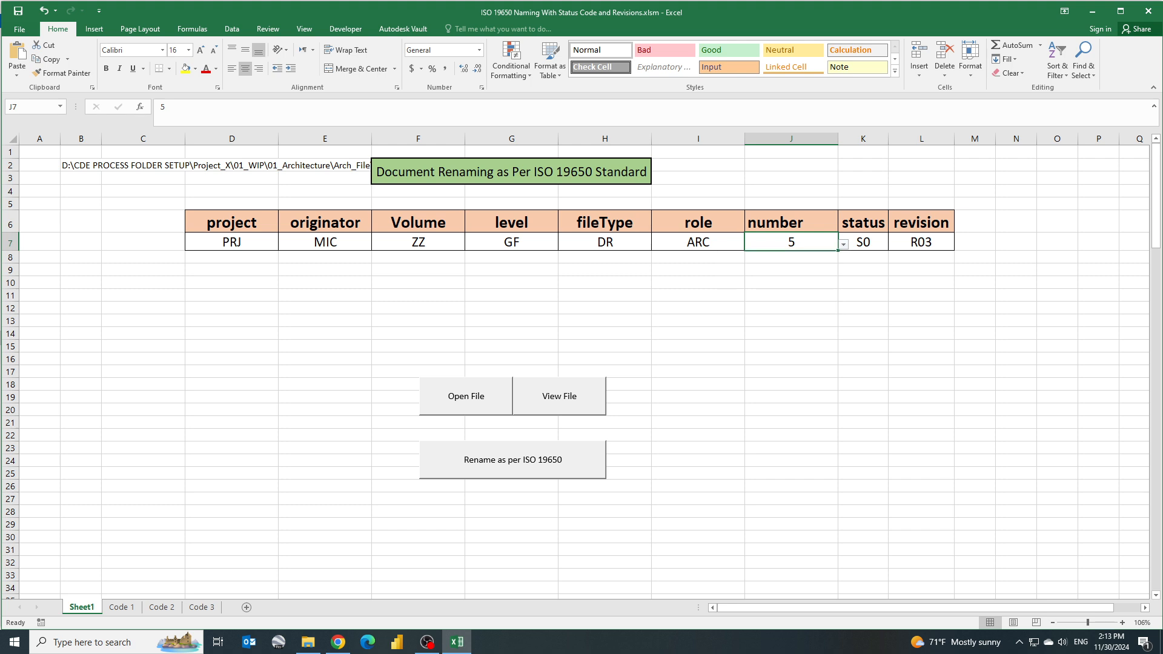
click(892, 242)
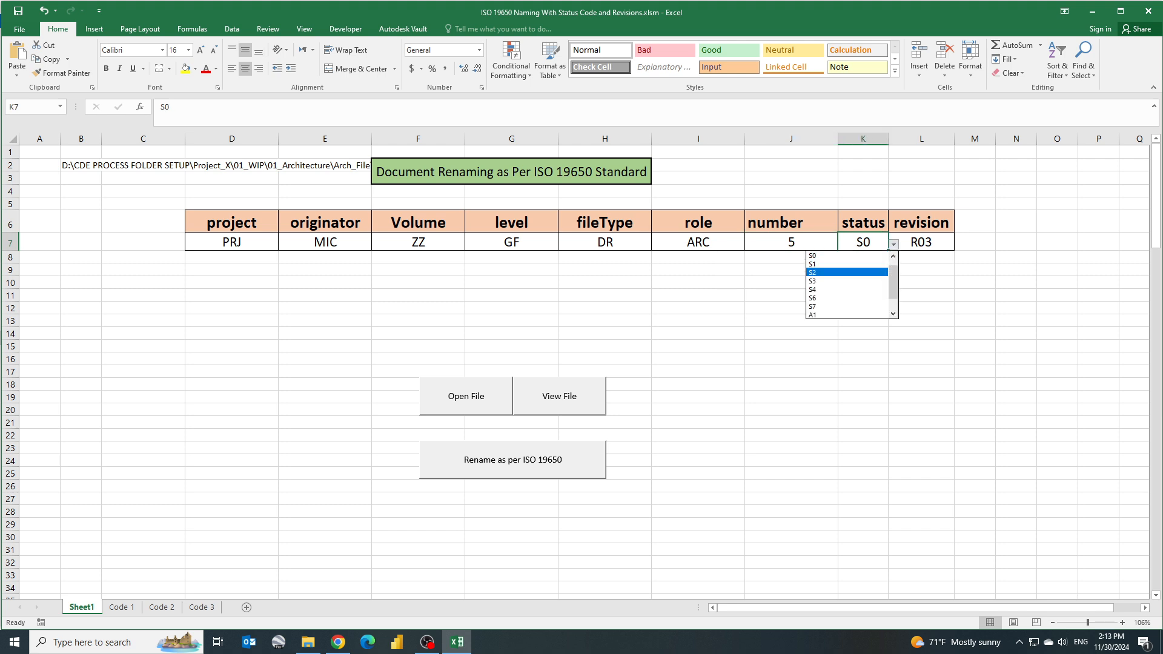
mouse_move(841, 264)
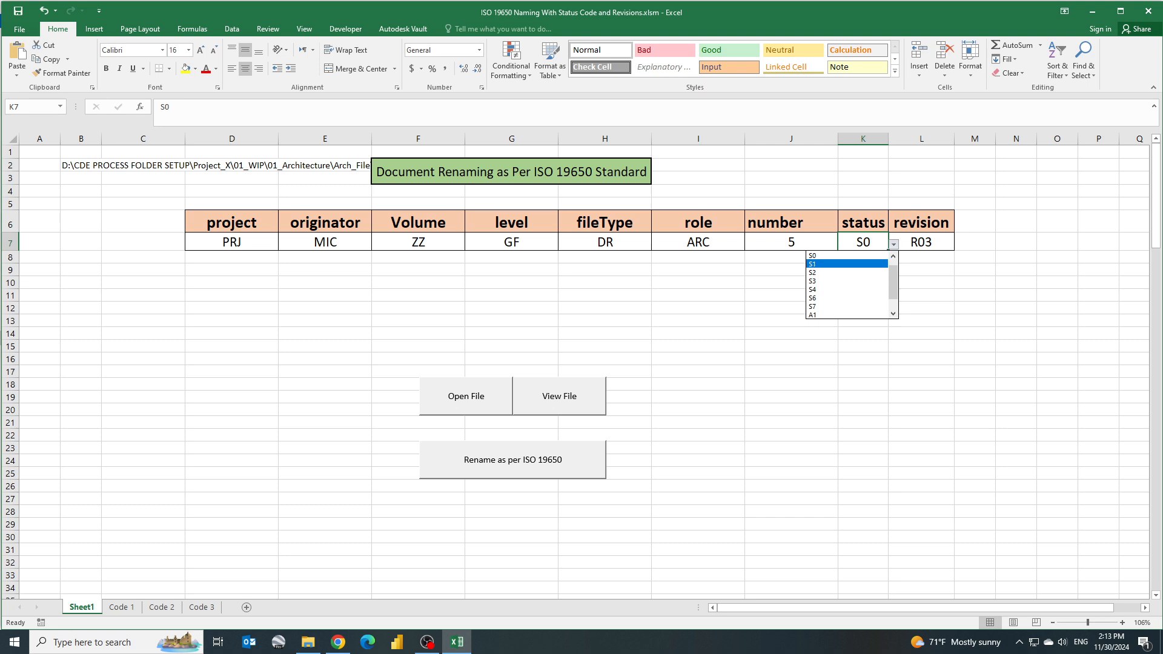
Choose status S1 and revision R00, then run 'Rename as per ISO 19650'
click(825, 263)
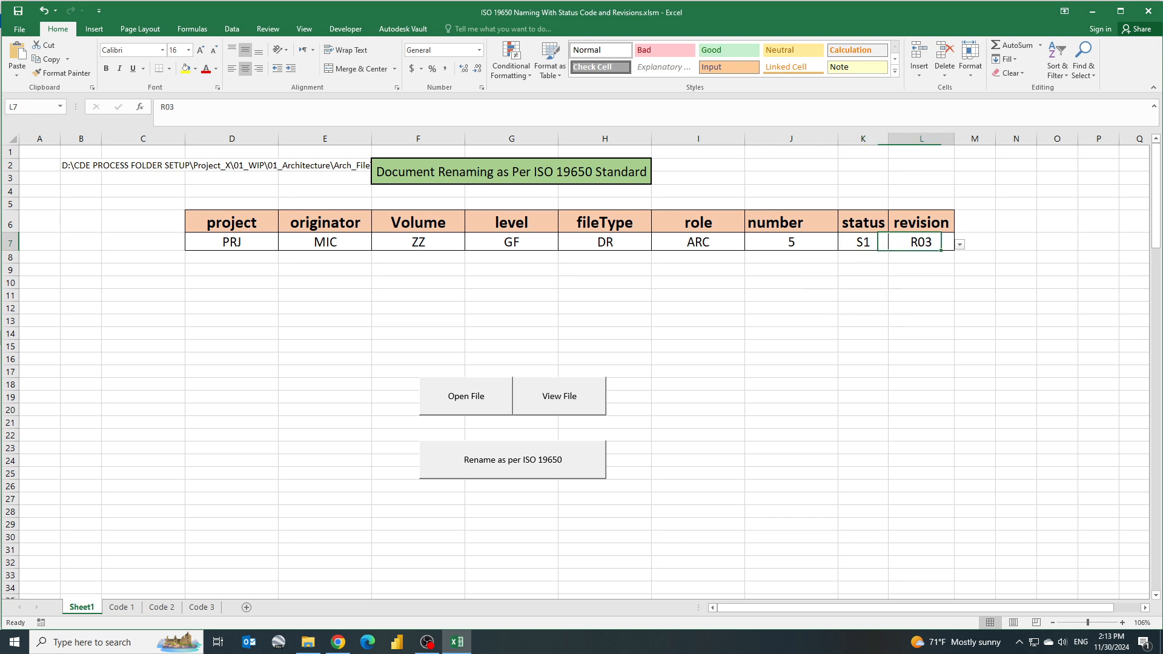
click(959, 243)
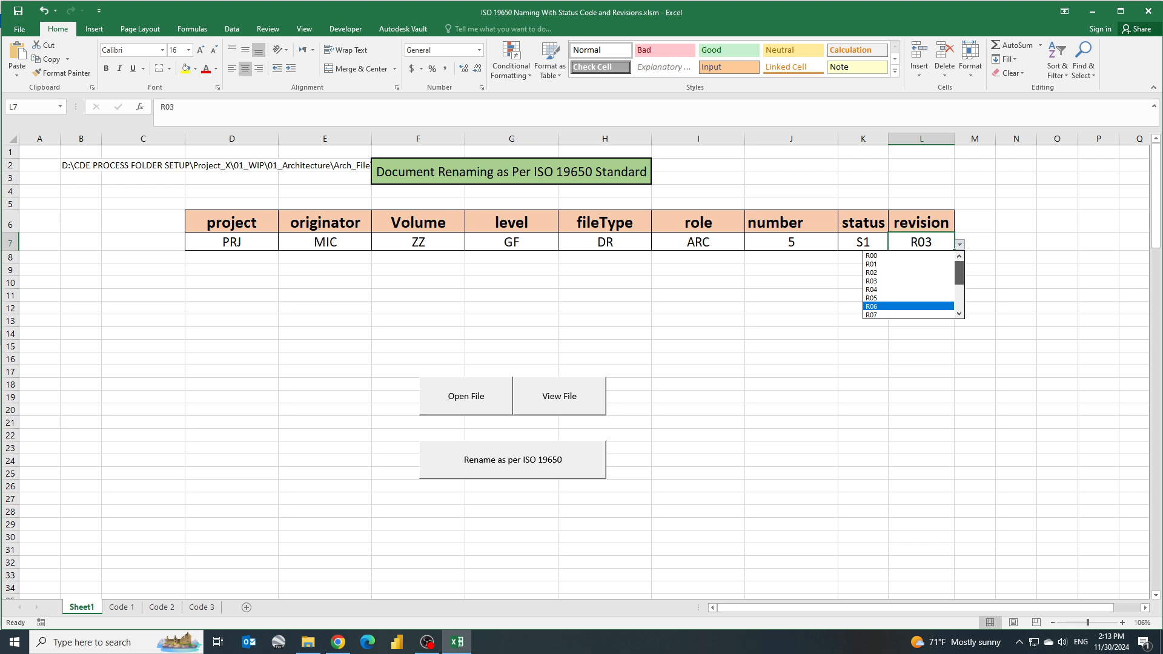
click(871, 255)
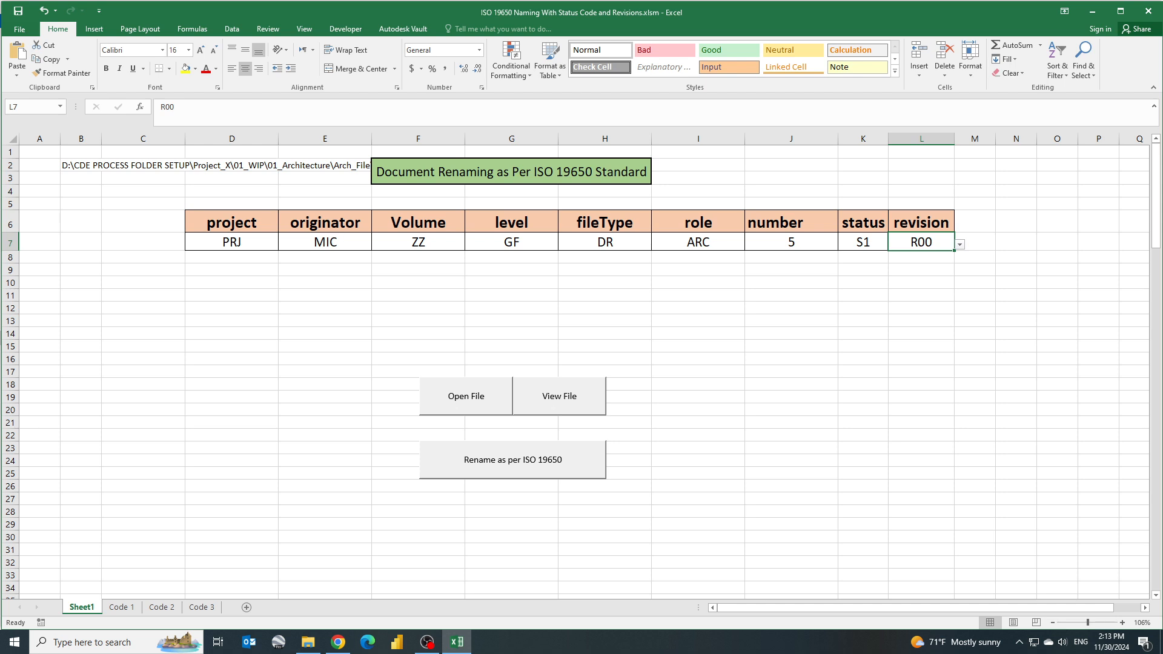
click(512, 460)
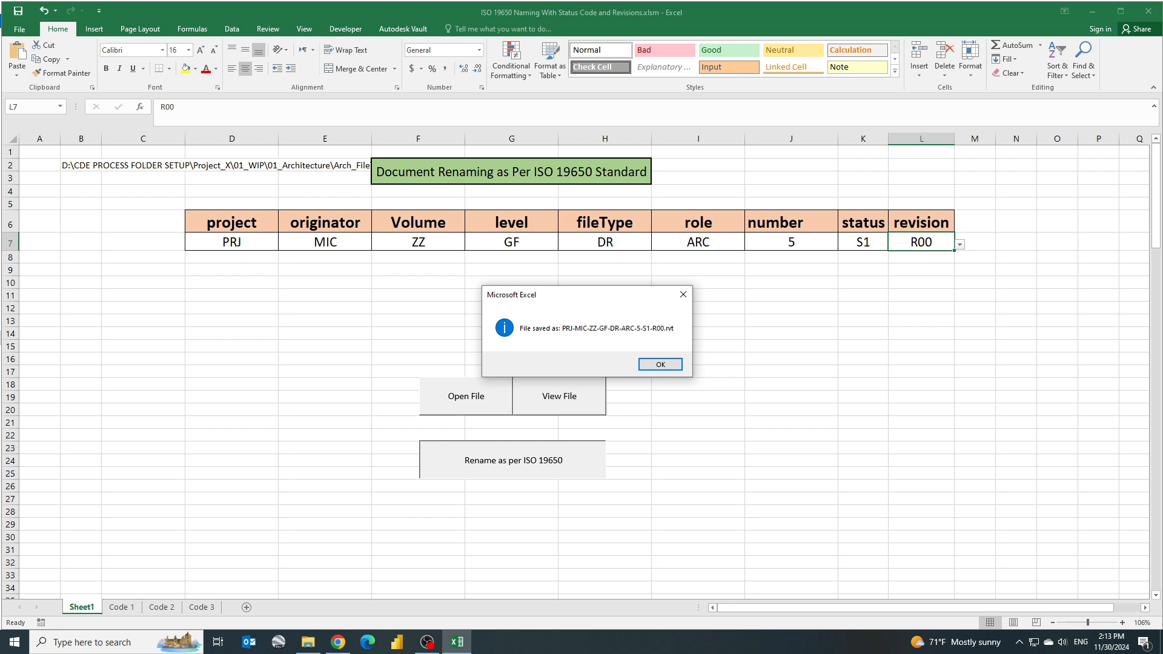
Dismiss the save confirmation and browse 01_Architecture > ISO 19650 Naming to see the renamed model
click(660, 364)
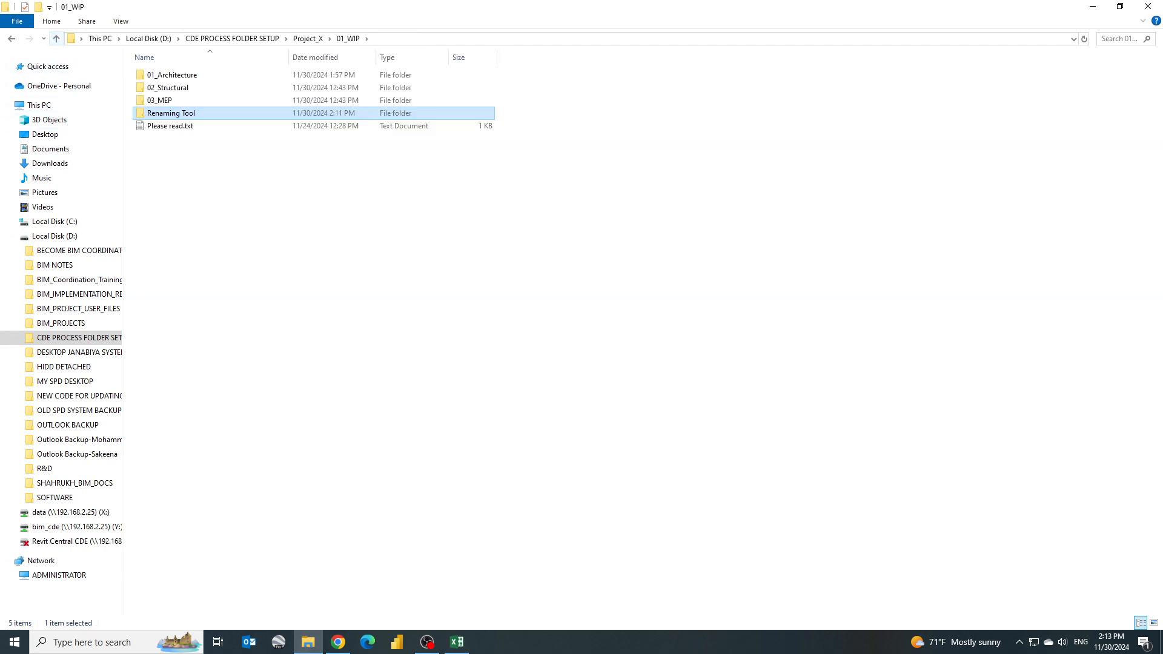
double_click(171, 75)
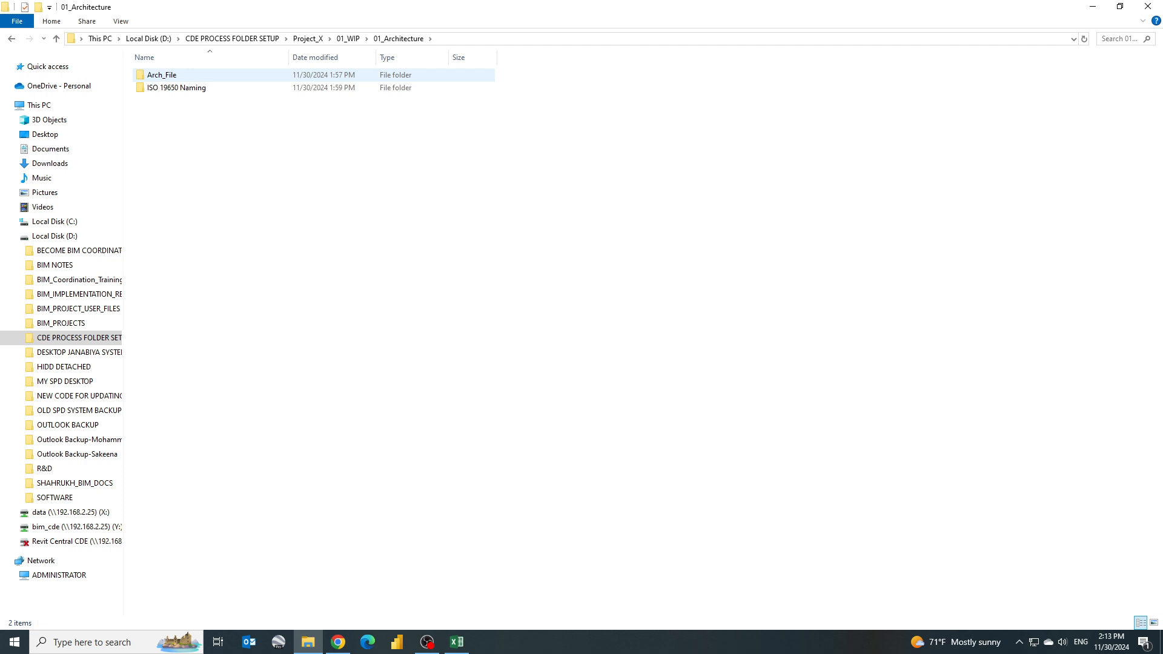
click(175, 88)
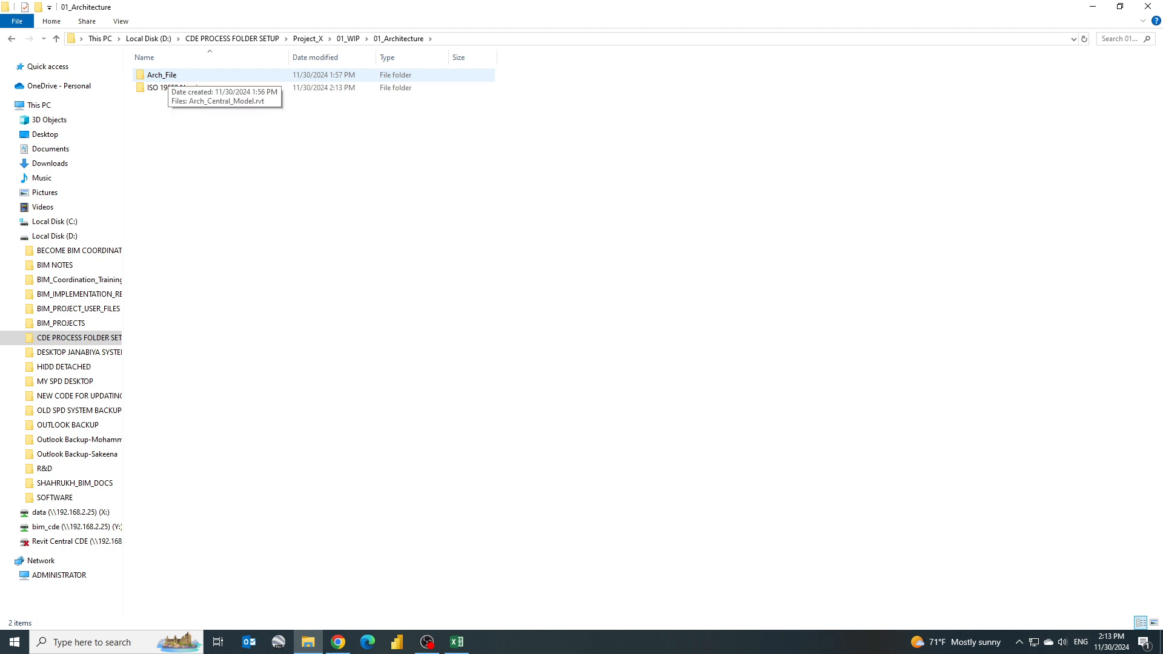
click(175, 87)
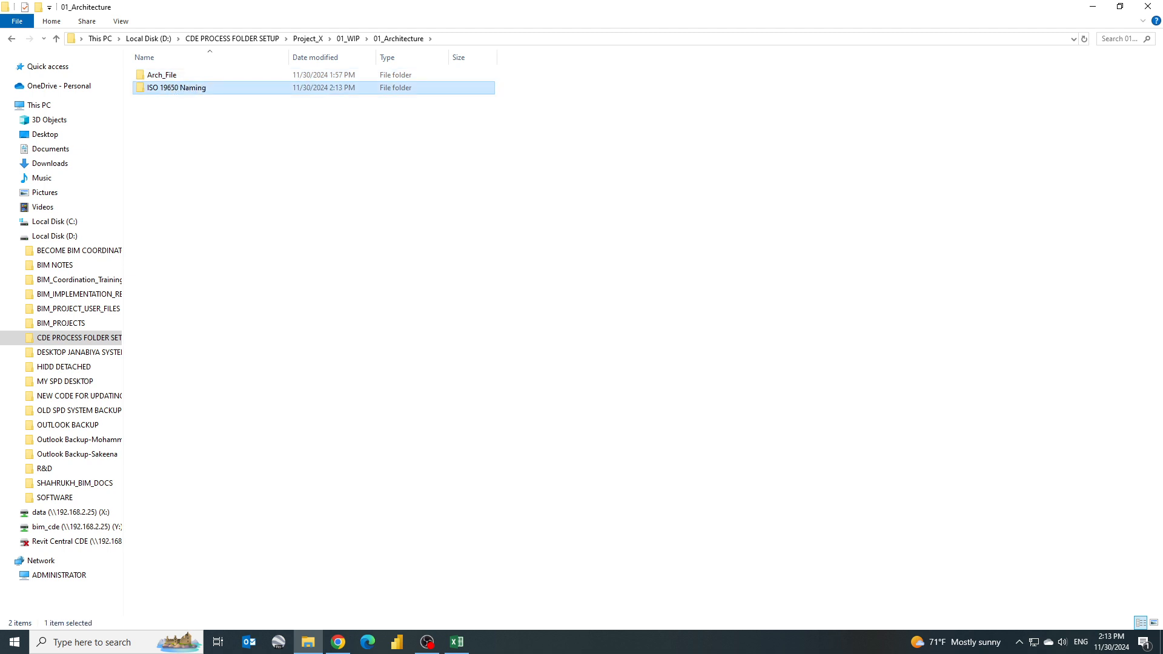
double_click(174, 88)
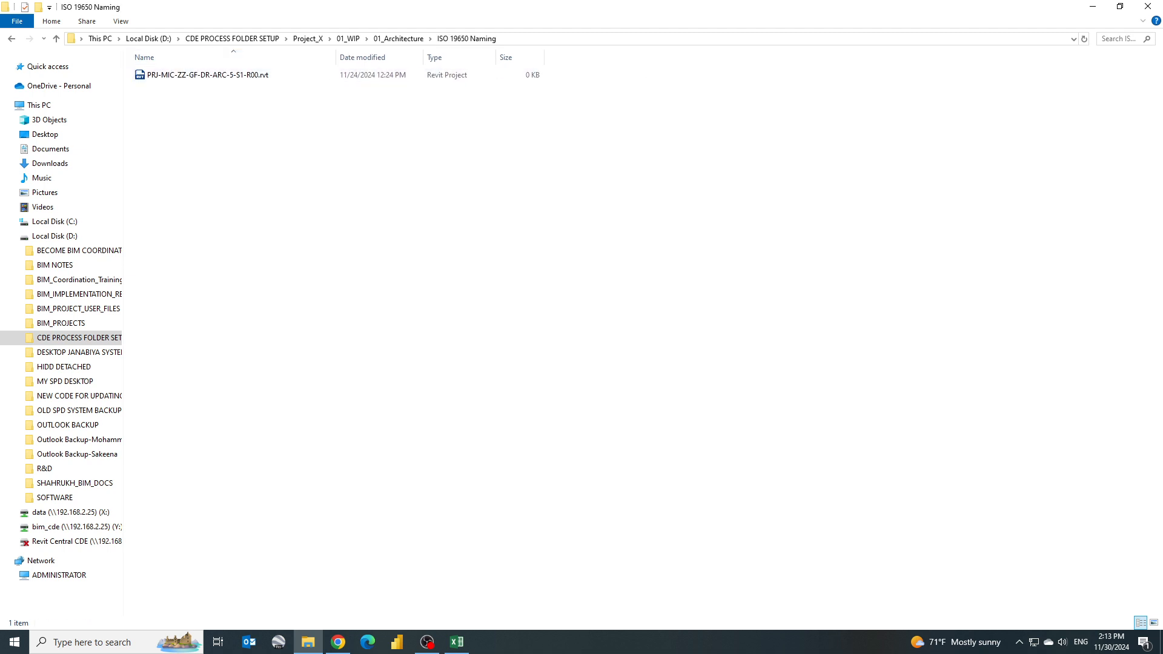